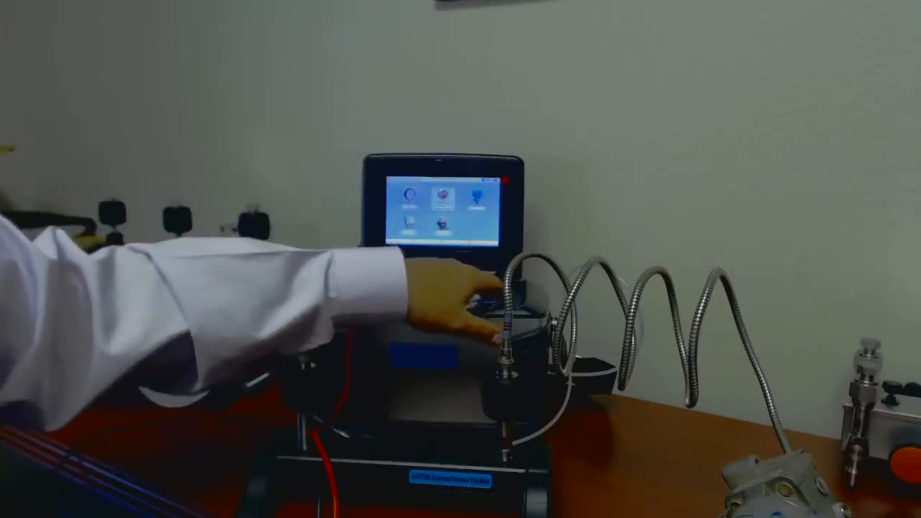
- Open the calibration task setup screen from the calibrator's home icon menu
left_click(439, 201)
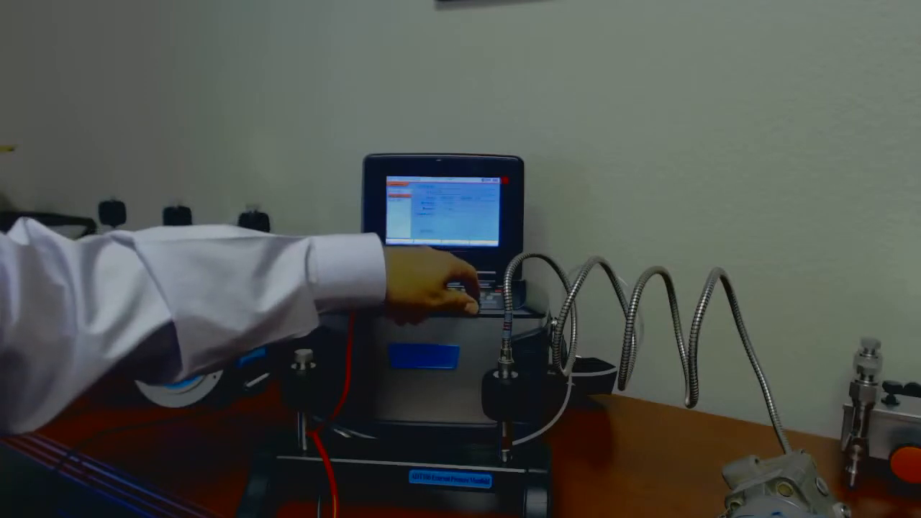